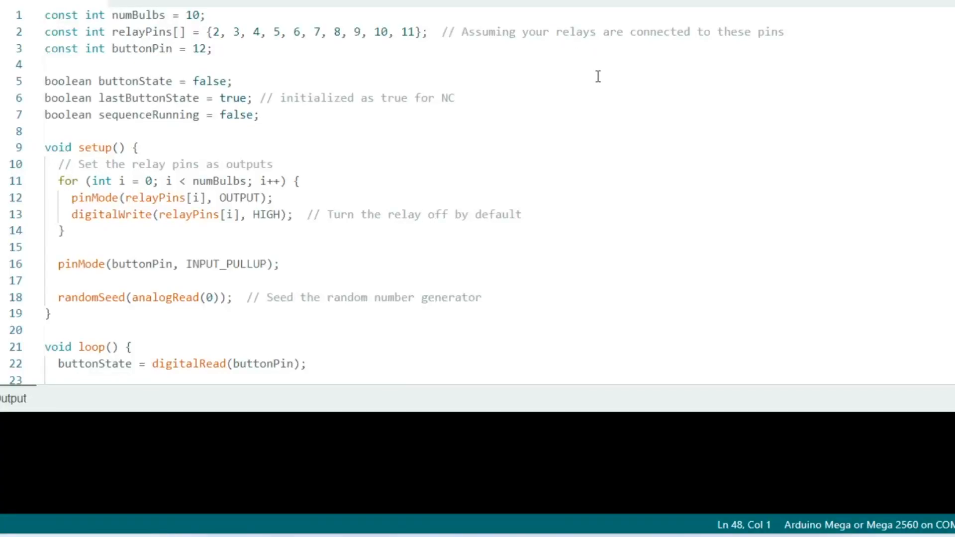
{"action": "mouse_move", "coordinate": [689, 65]}
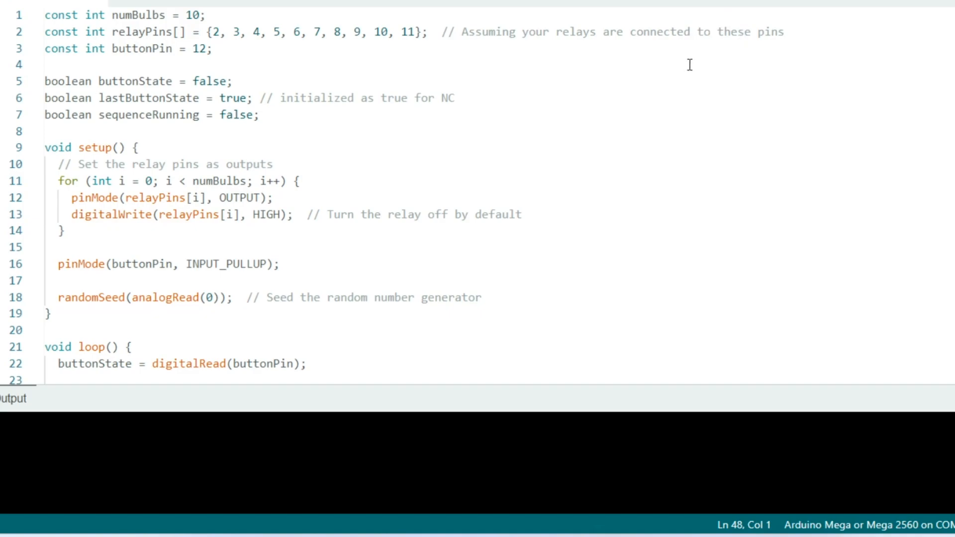
{"action": "mouse_move", "coordinate": [520, 79]}
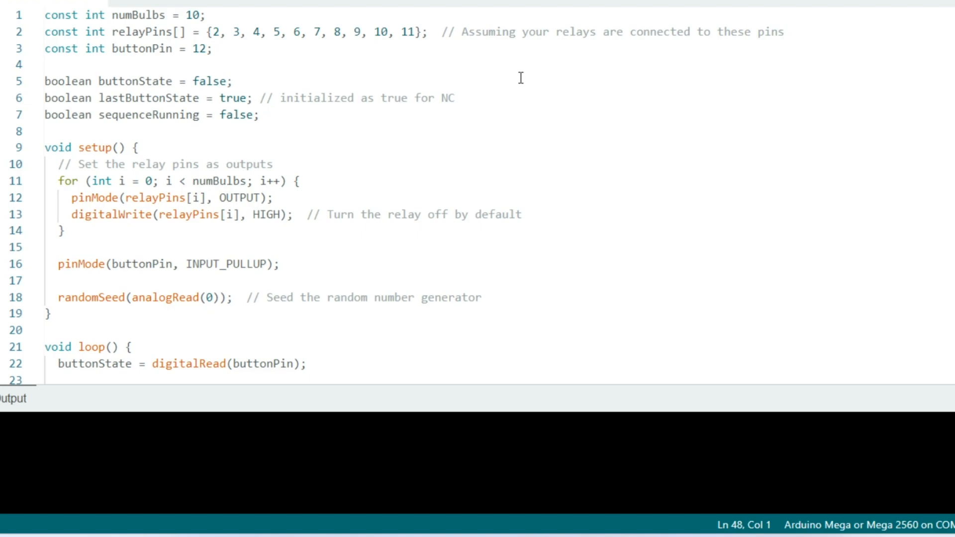
{"action": "mouse_move", "coordinate": [520, 77]}
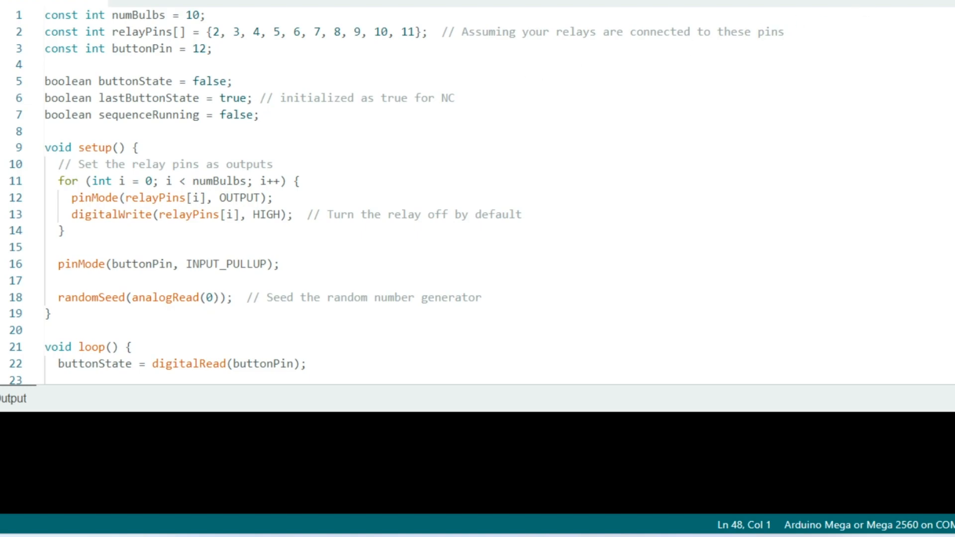
{"action": "scroll", "scroll_direction": "down", "scroll_amount": 3}
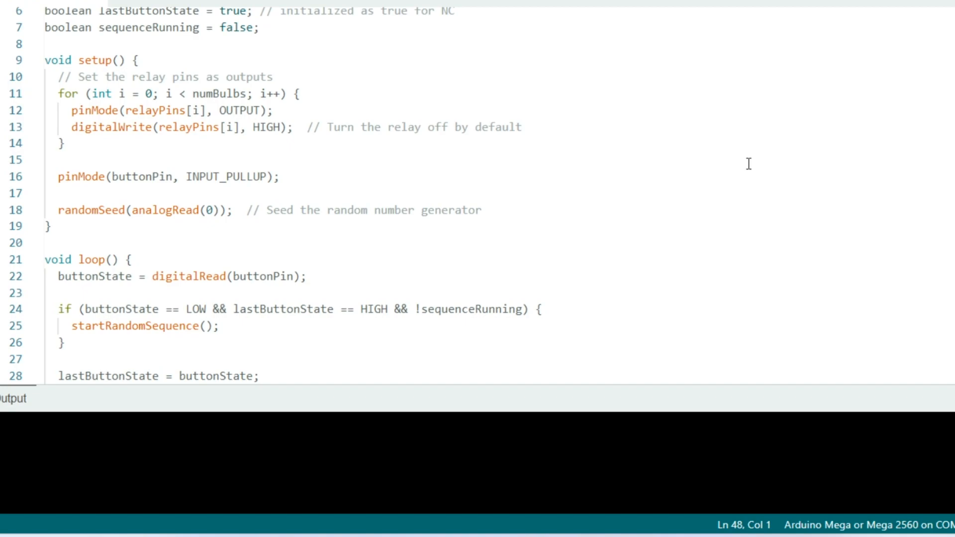
{"action": "mouse_move", "coordinate": [619, 139]}
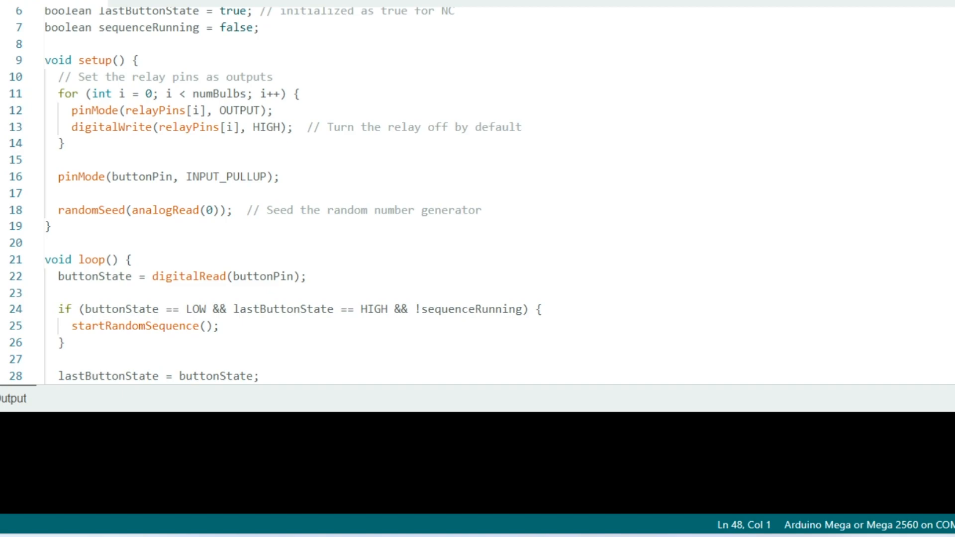
{"action": "mouse_move", "coordinate": [447, 324]}
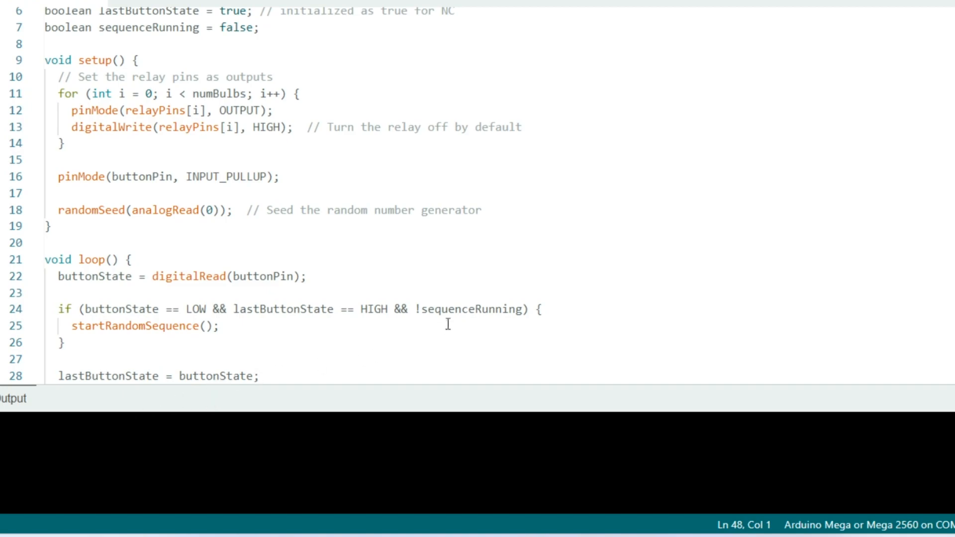
{"action": "mouse_move", "coordinate": [572, 262]}
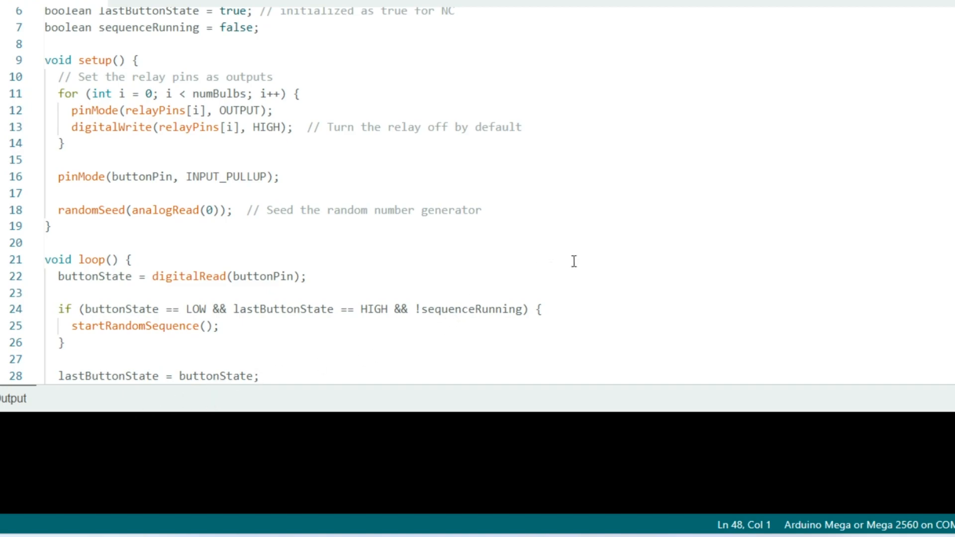
{"action": "mouse_move", "coordinate": [620, 227]}
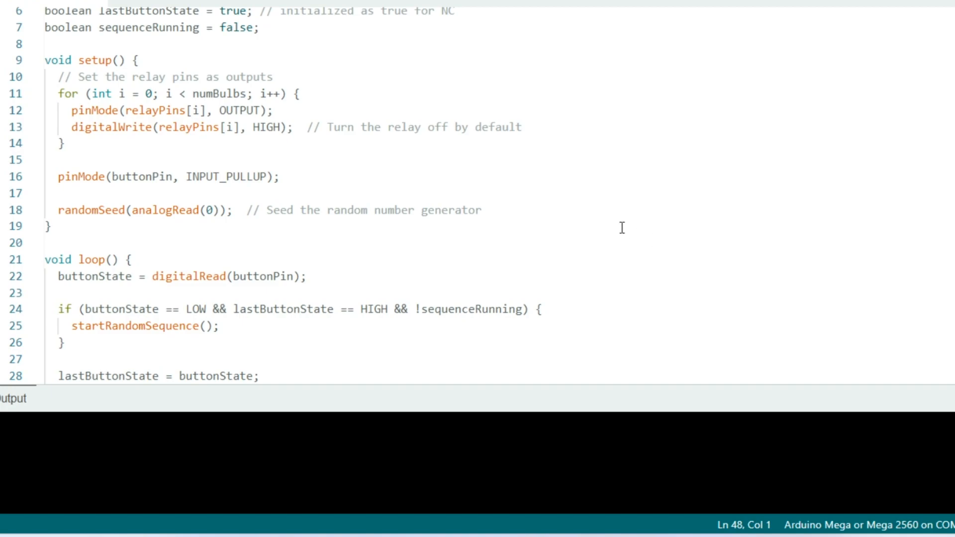
{"action": "mouse_move", "coordinate": [631, 216]}
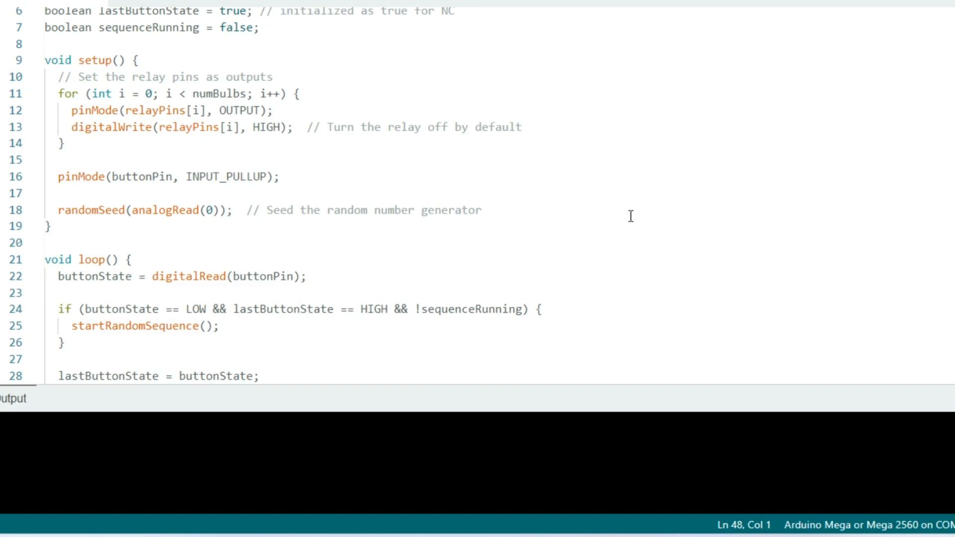
{"action": "mouse_move", "coordinate": [680, 204]}
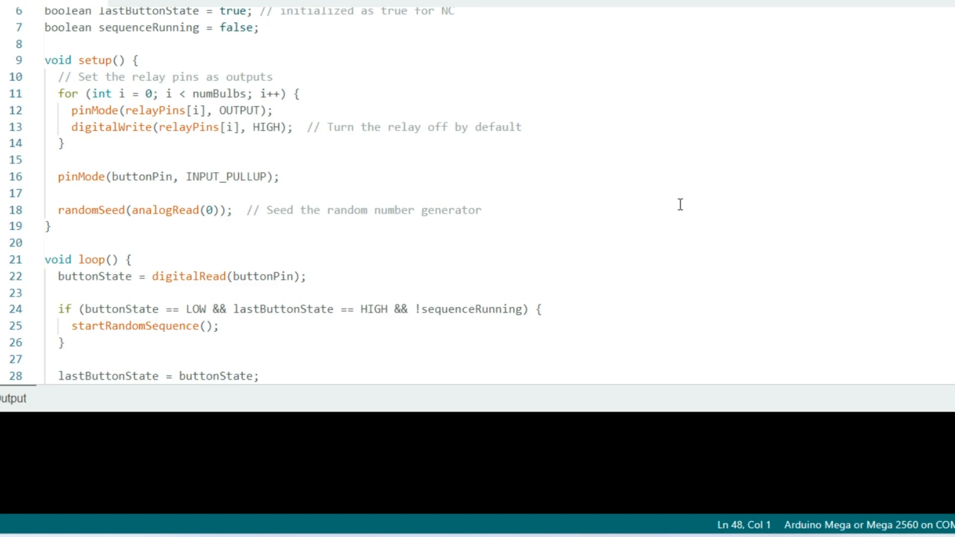
{"action": "mouse_move", "coordinate": [741, 181]}
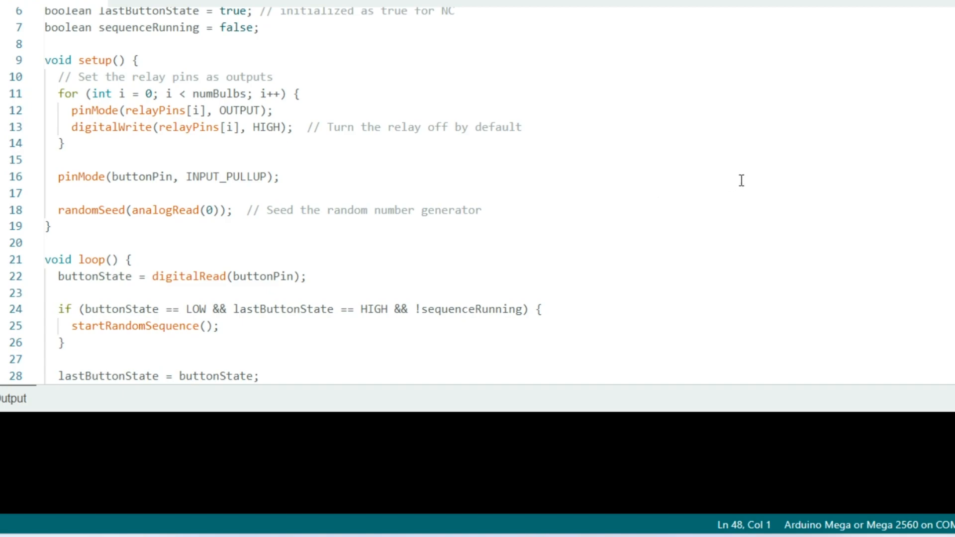
{"action": "scroll", "scroll_direction": "down", "scroll_amount": 3}
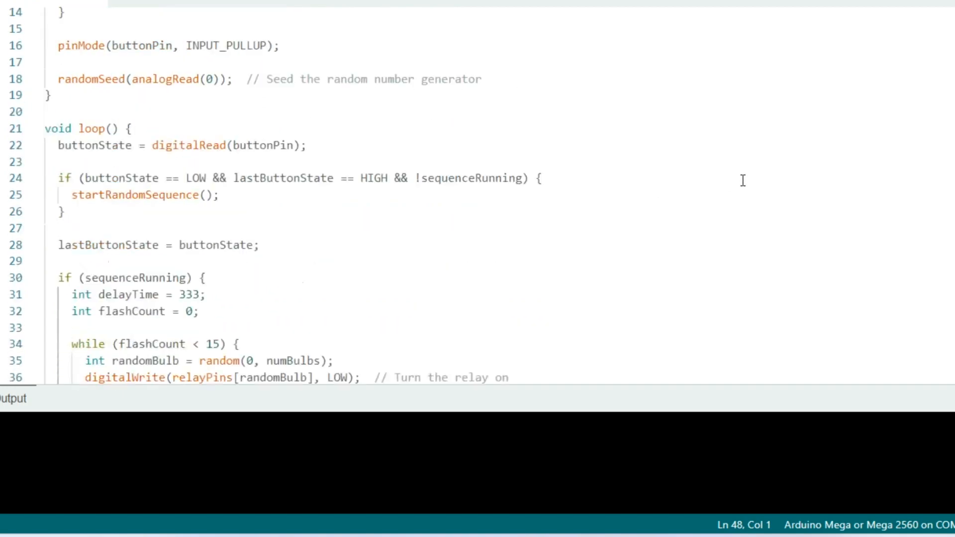
{"action": "scroll", "scroll_direction": "down", "scroll_amount": 3}
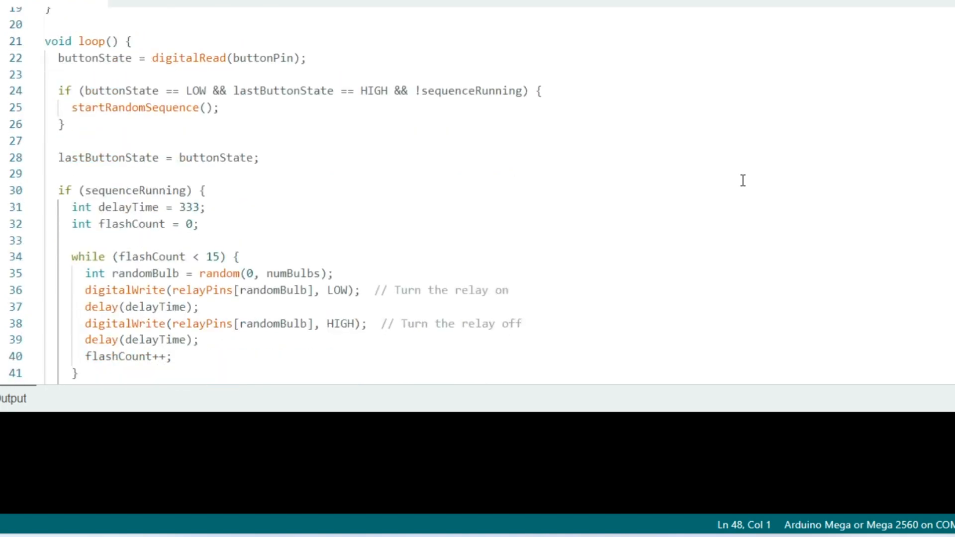
{"action": "mouse_move", "coordinate": [764, 177]}
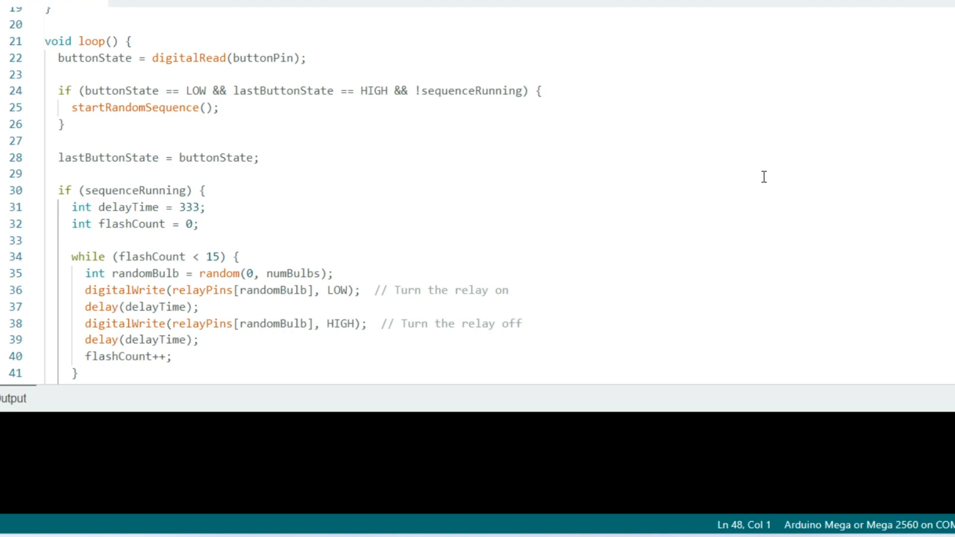
{"action": "mouse_move", "coordinate": [758, 178]}
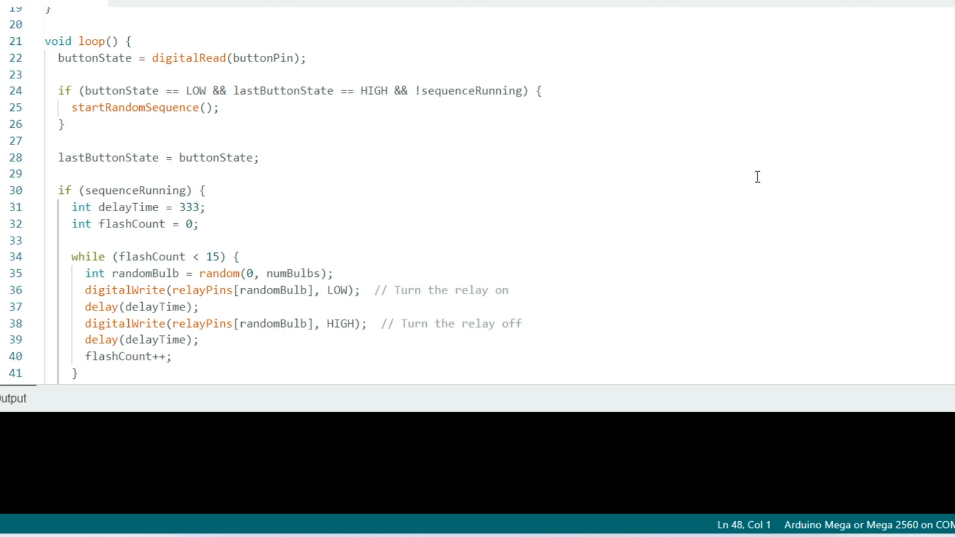
{"action": "mouse_move", "coordinate": [744, 181]}
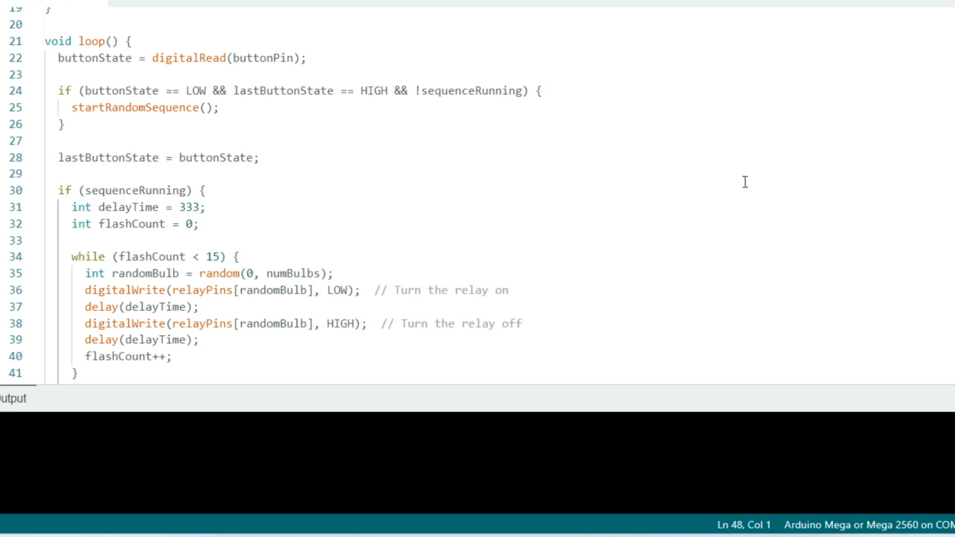
{"action": "scroll", "scroll_direction": "down", "scroll_amount": 3}
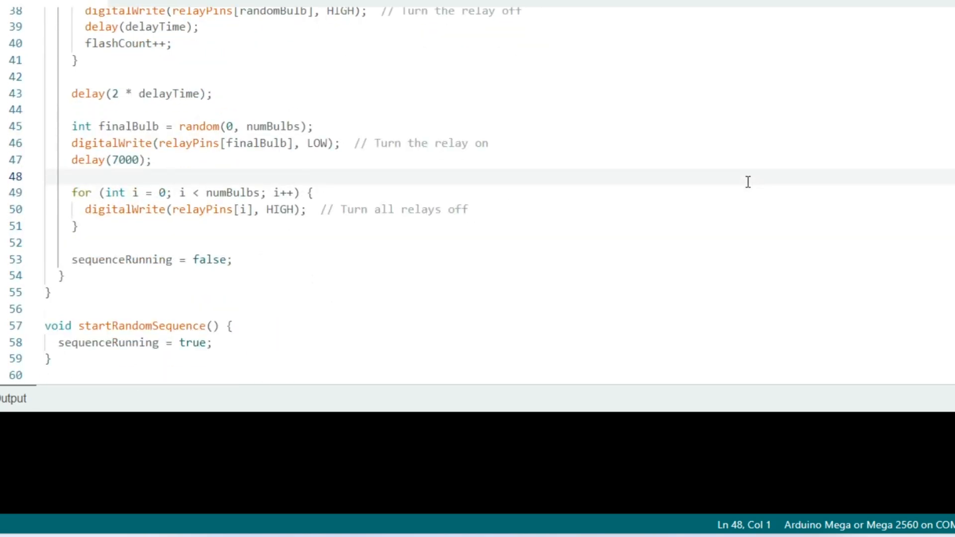
{"action": "mouse_move", "coordinate": [674, 216]}
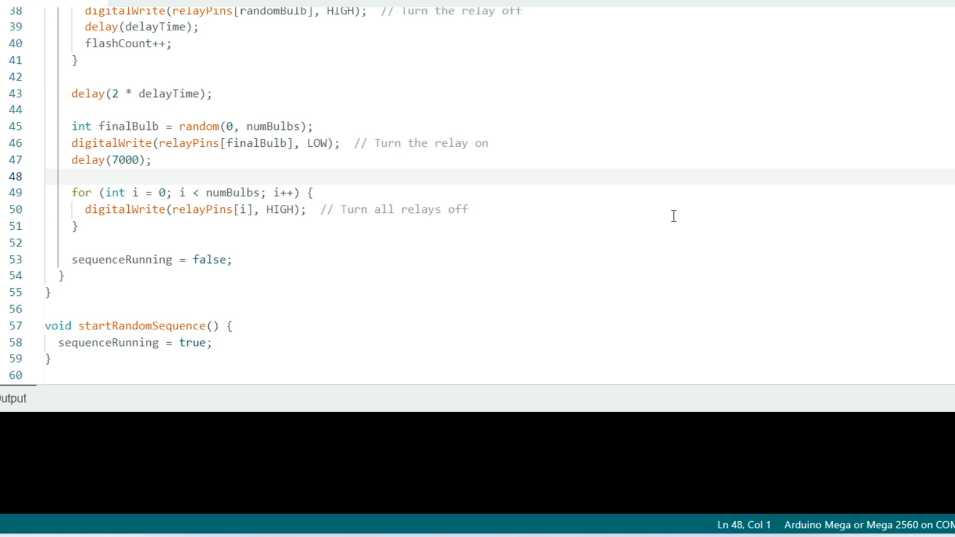
{"action": "mouse_move", "coordinate": [381, 135]}
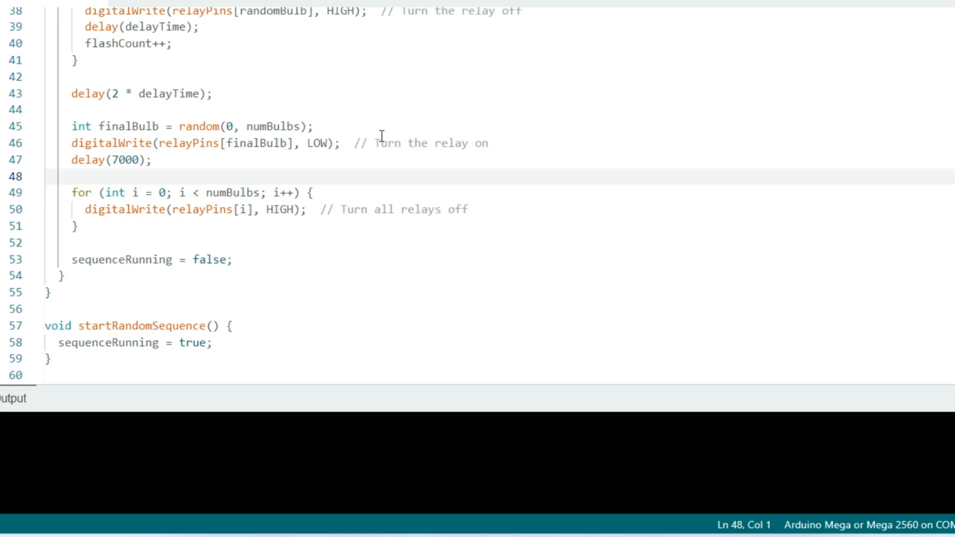
{"action": "mouse_move", "coordinate": [631, 89]}
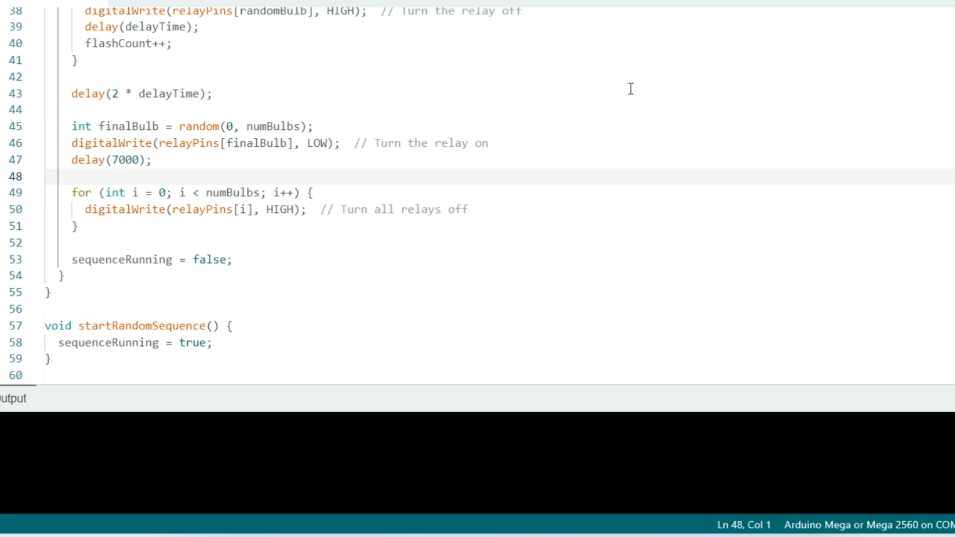